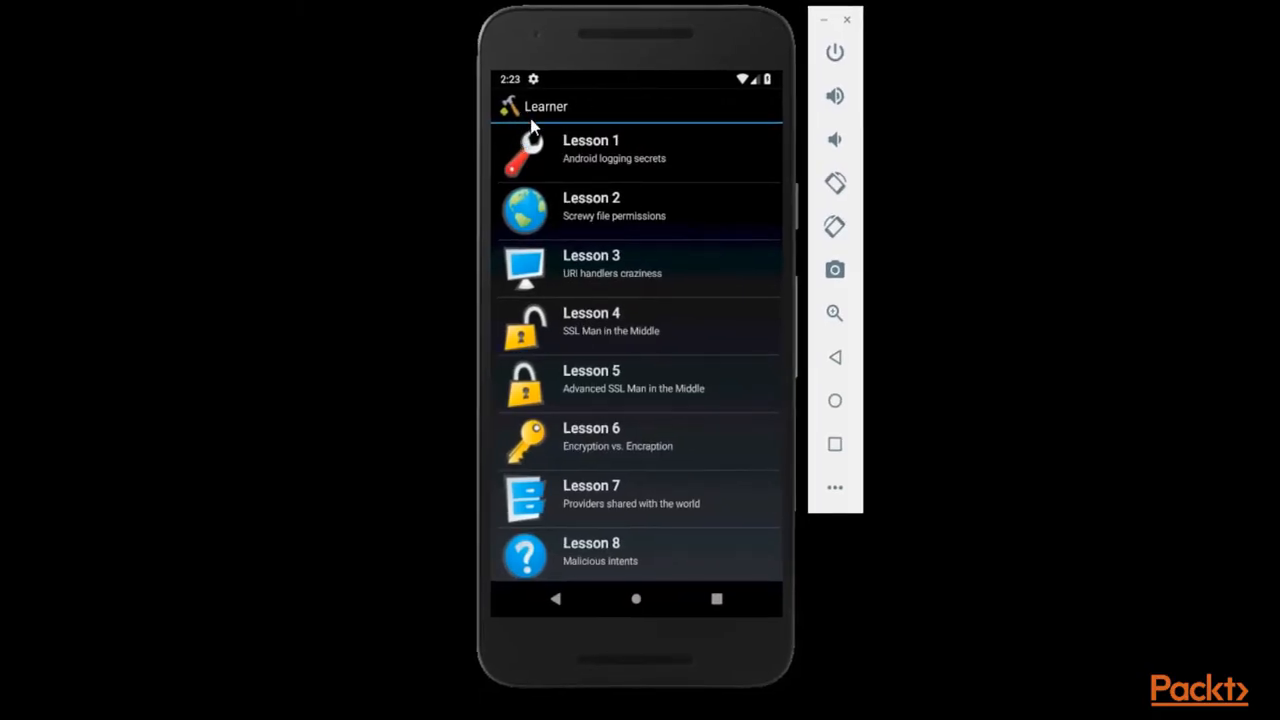
pyautogui.moveTo(630, 458)
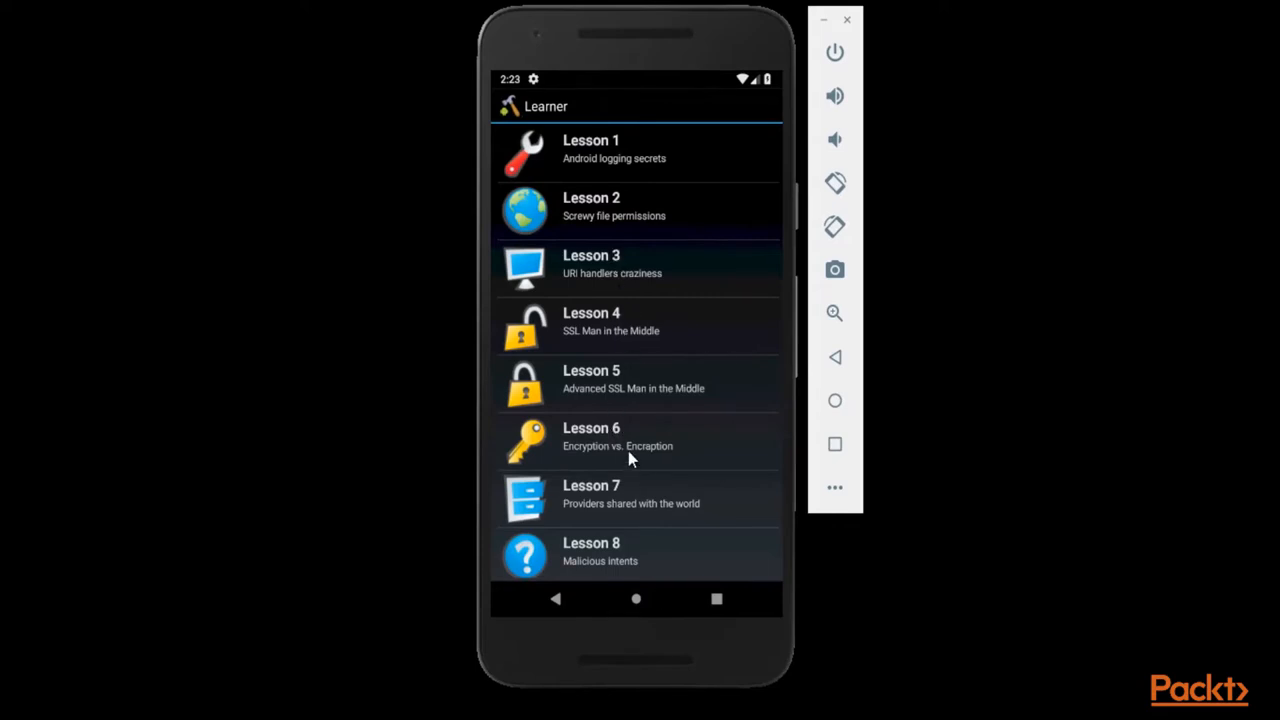
pyautogui.moveTo(658, 456)
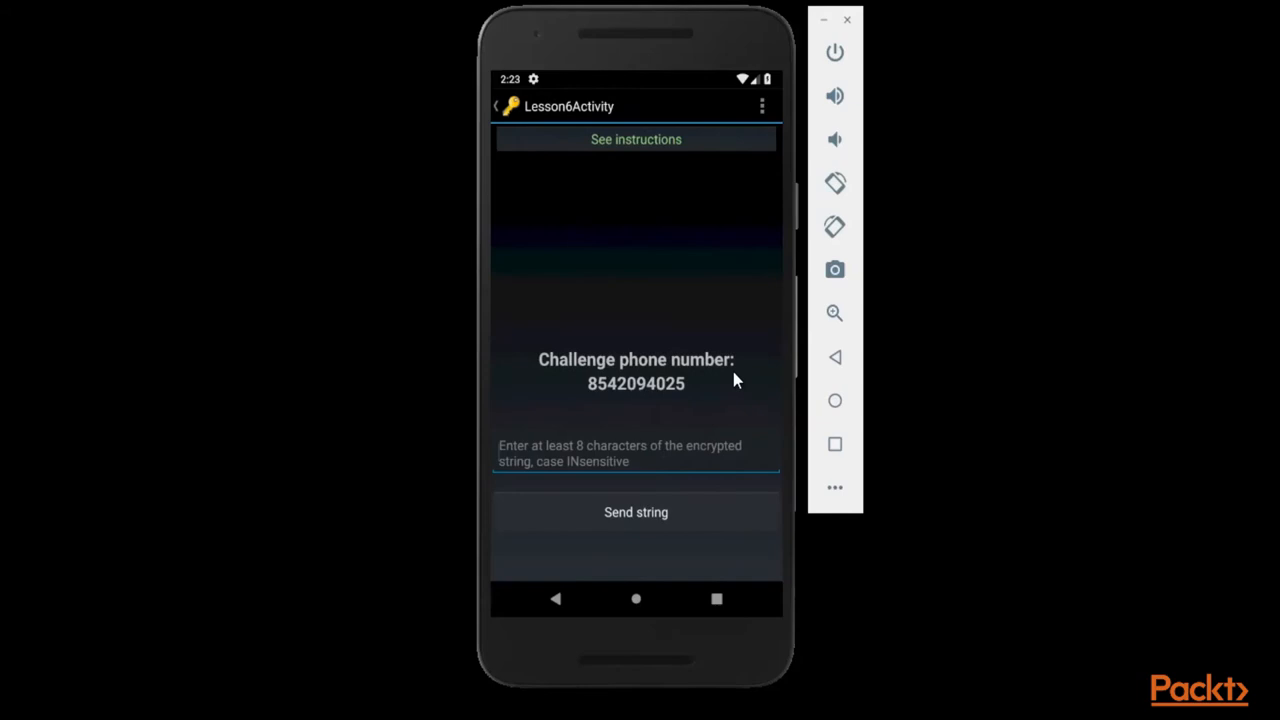
pyautogui.moveTo(728, 385)
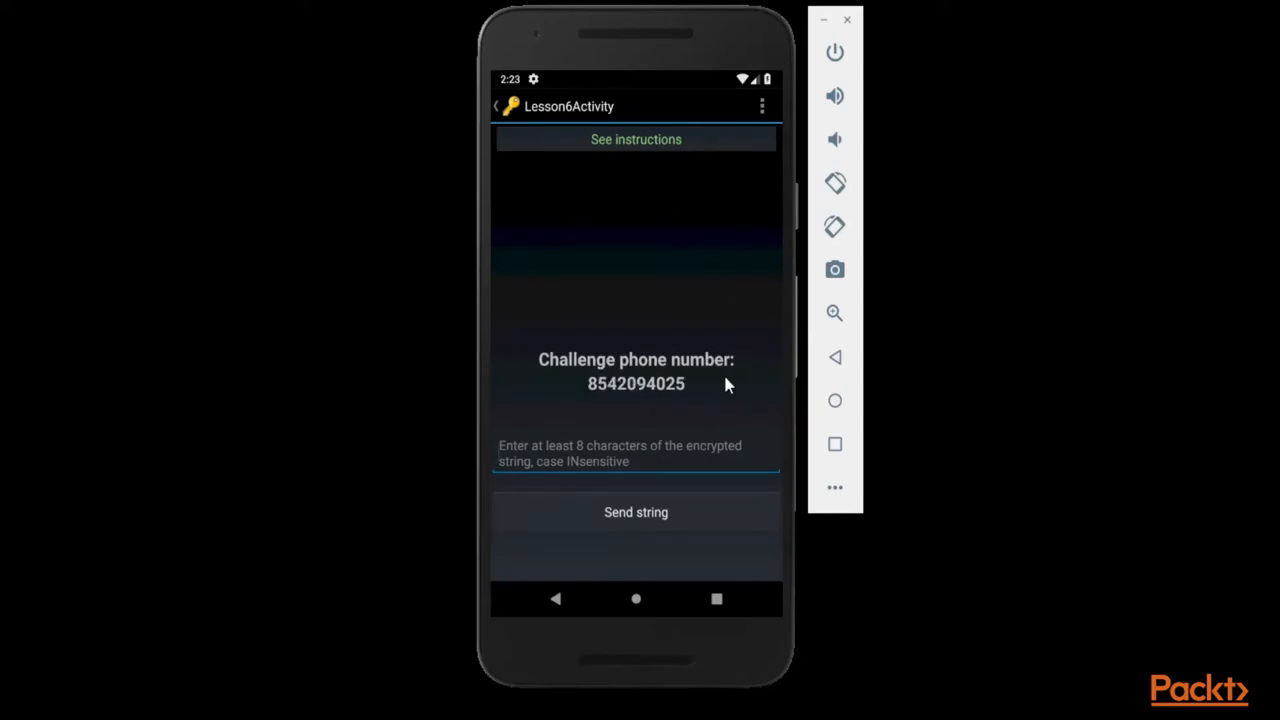
pyautogui.moveTo(630, 151)
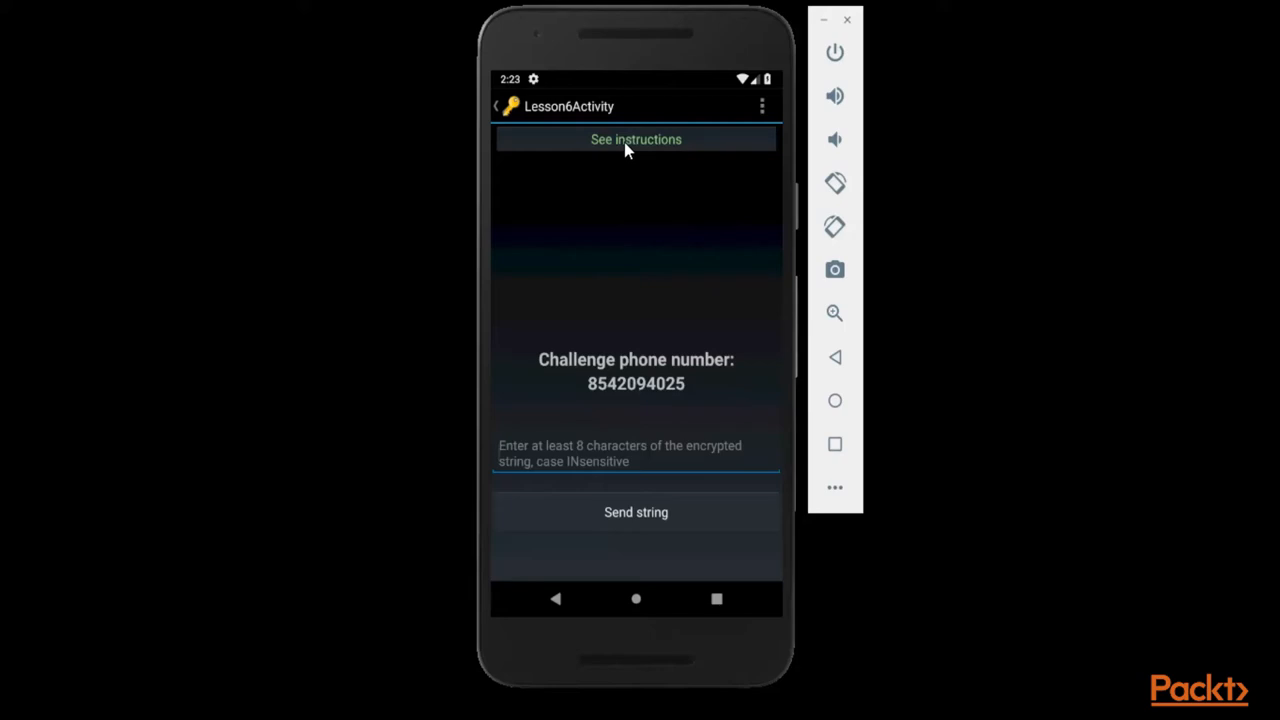
# - Expand Lesson 6's instructions about identifying the encryption algorithm and key to forge tokens
pyautogui.click(636, 139)
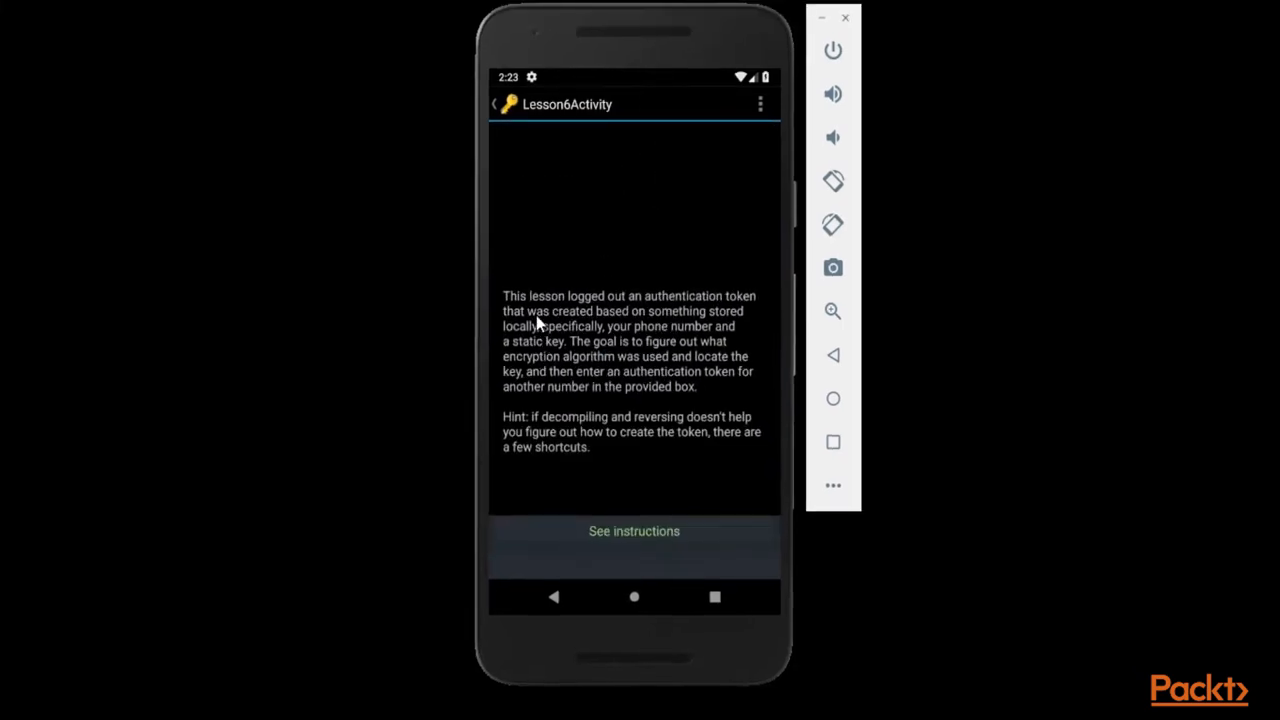
pyautogui.moveTo(627, 311)
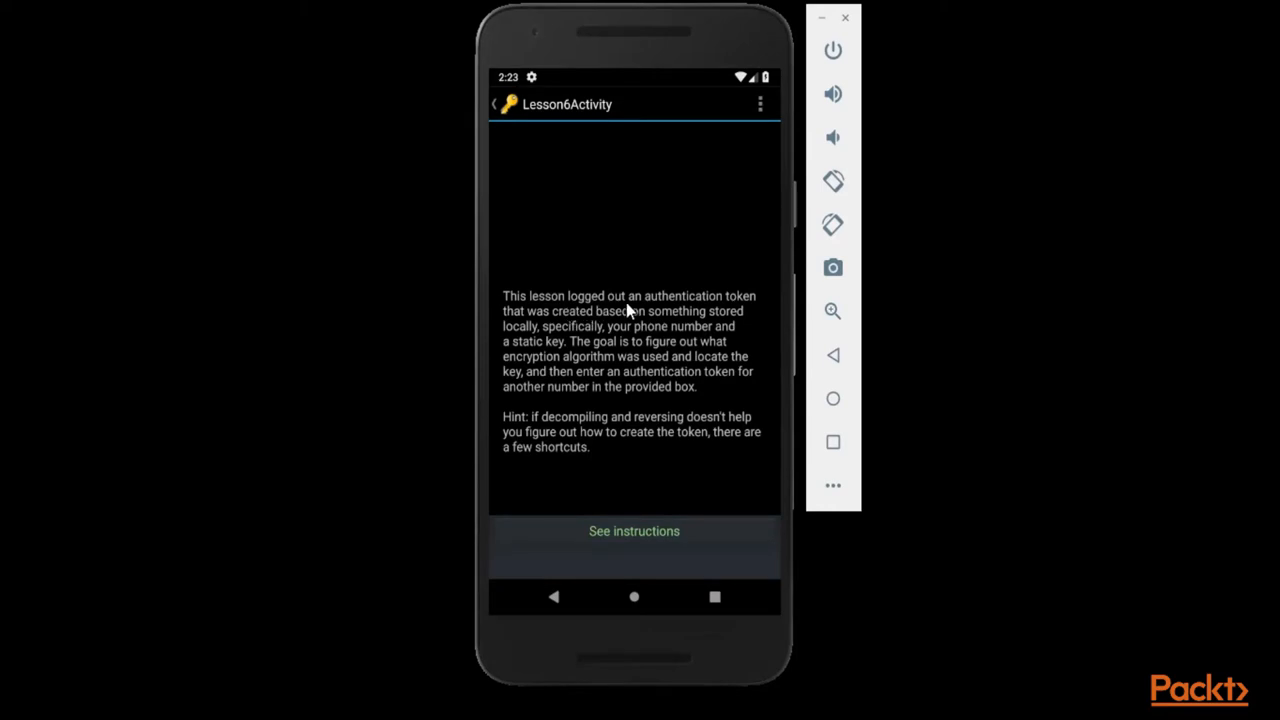
pyautogui.moveTo(514, 333)
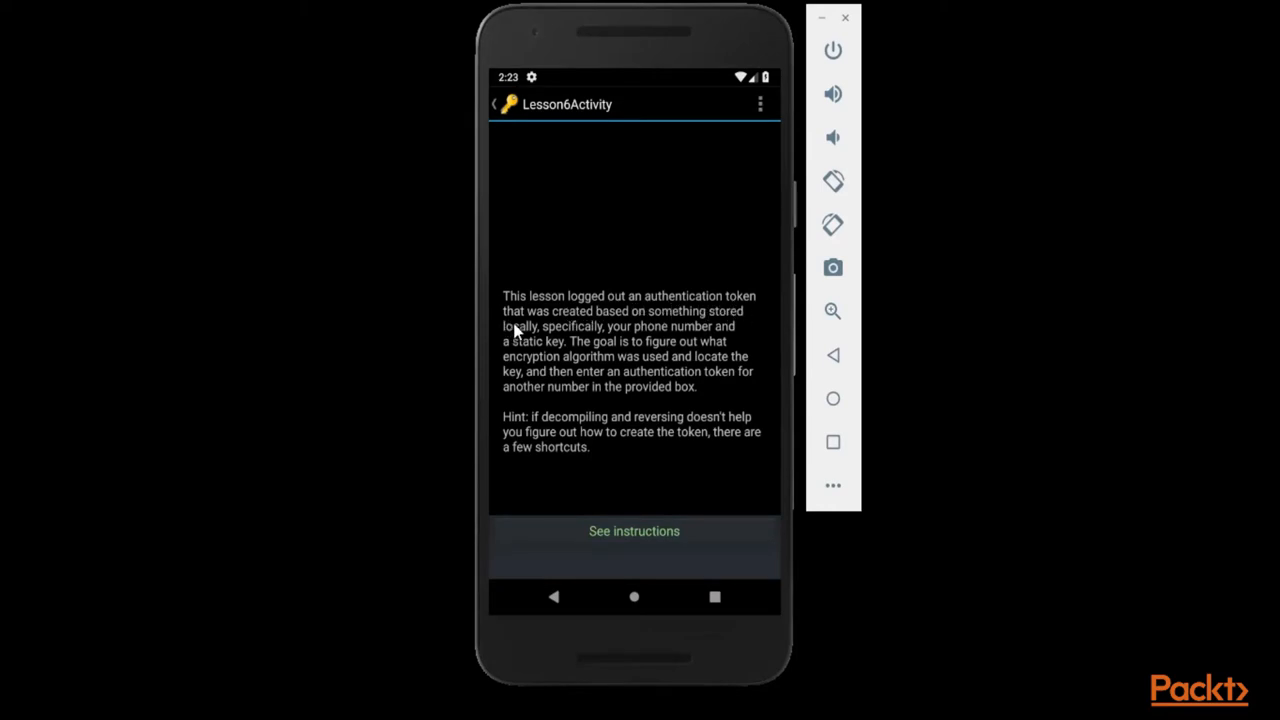
pyautogui.moveTo(528, 341)
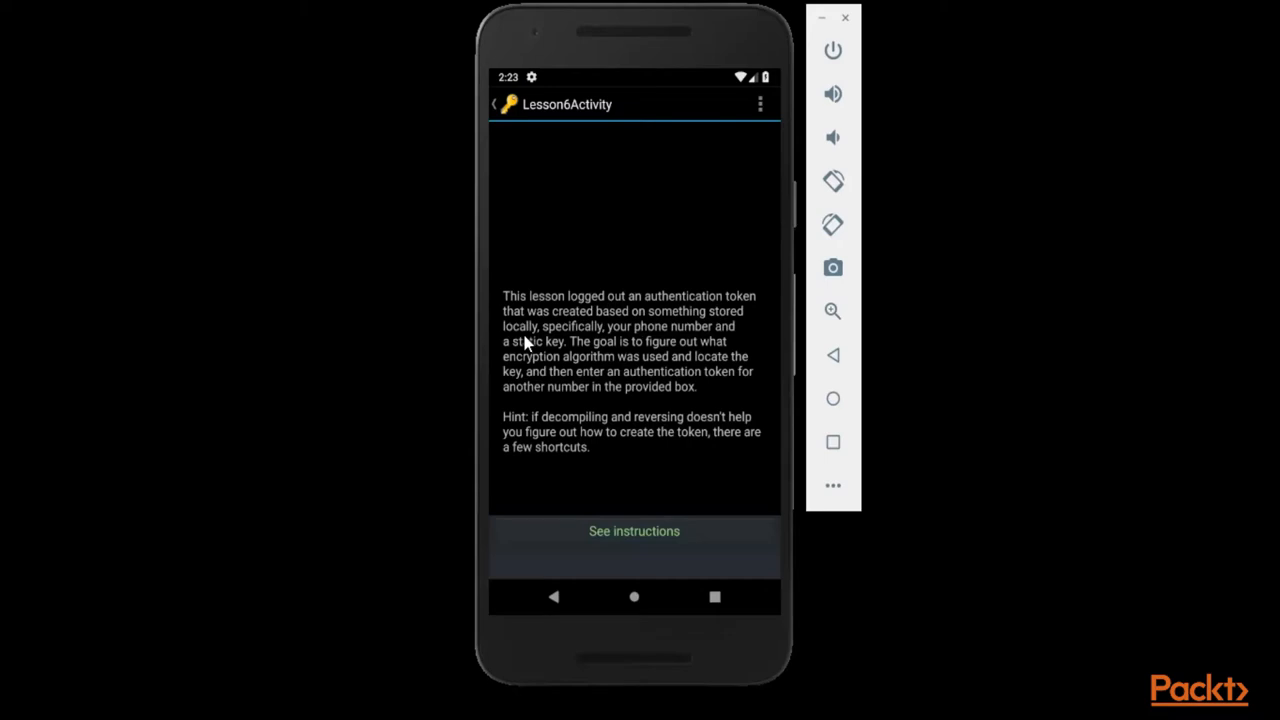
pyautogui.moveTo(583, 347)
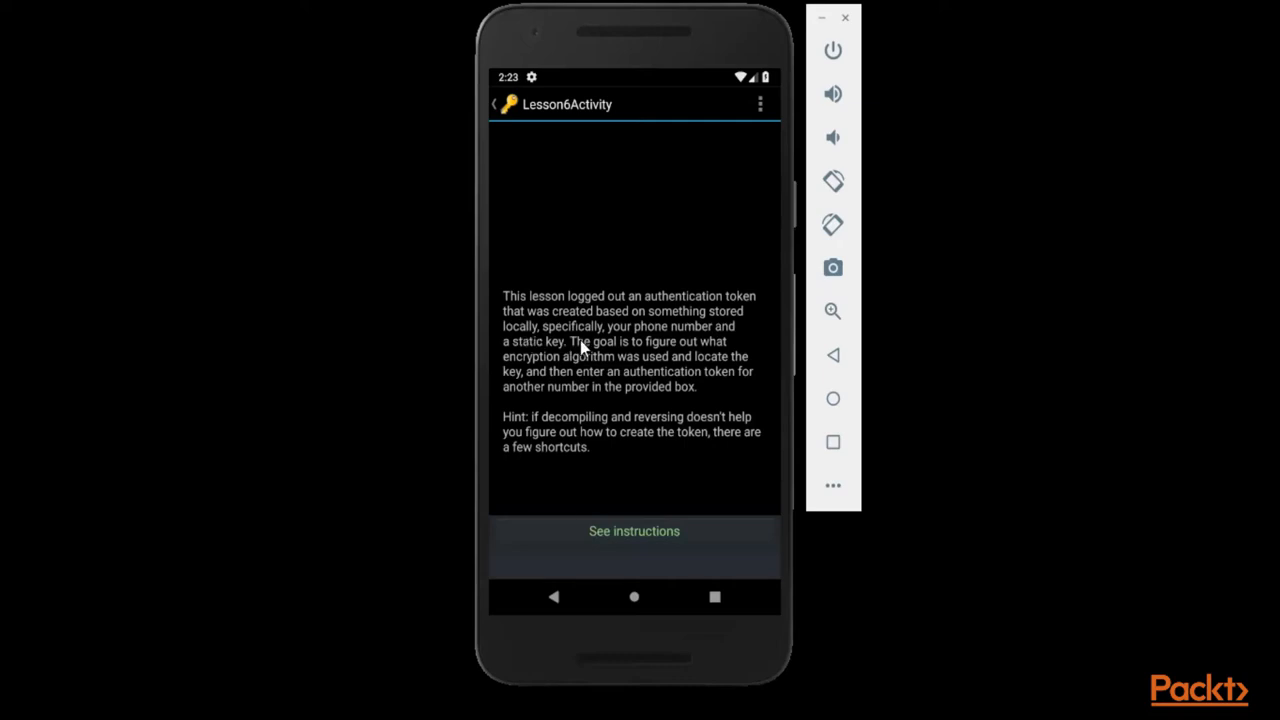
pyautogui.moveTo(690, 345)
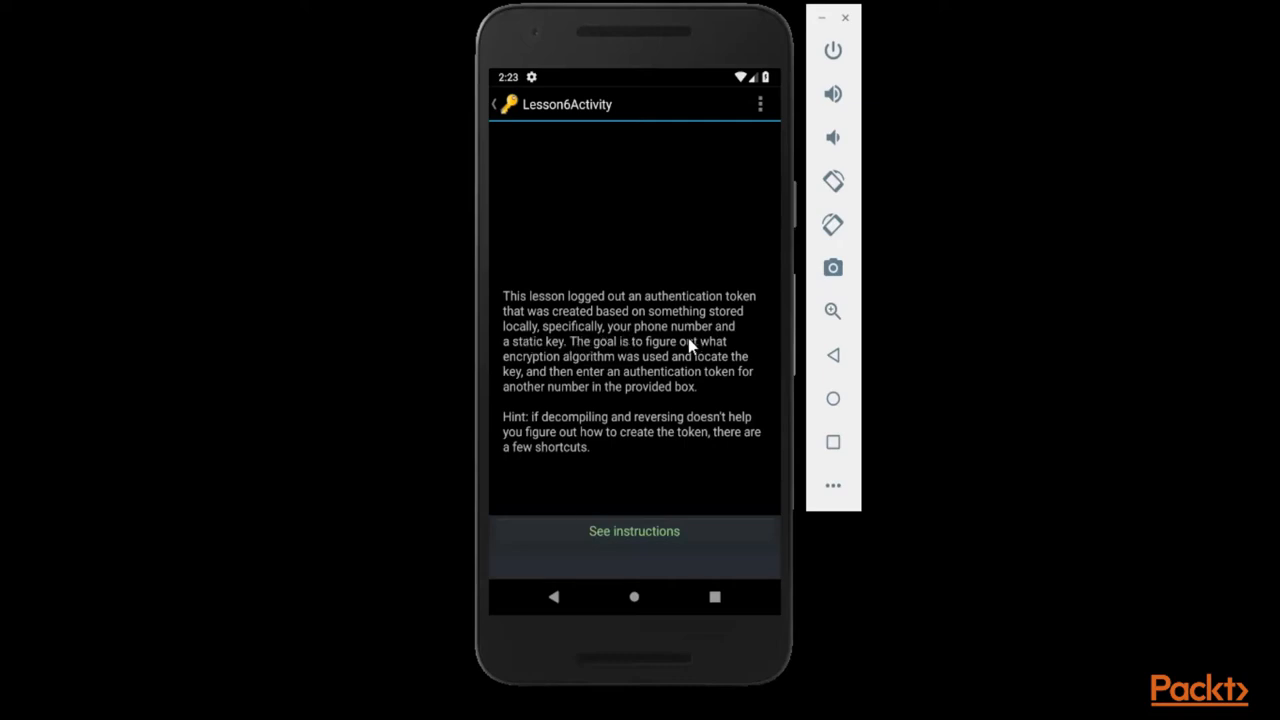
pyautogui.moveTo(545, 350)
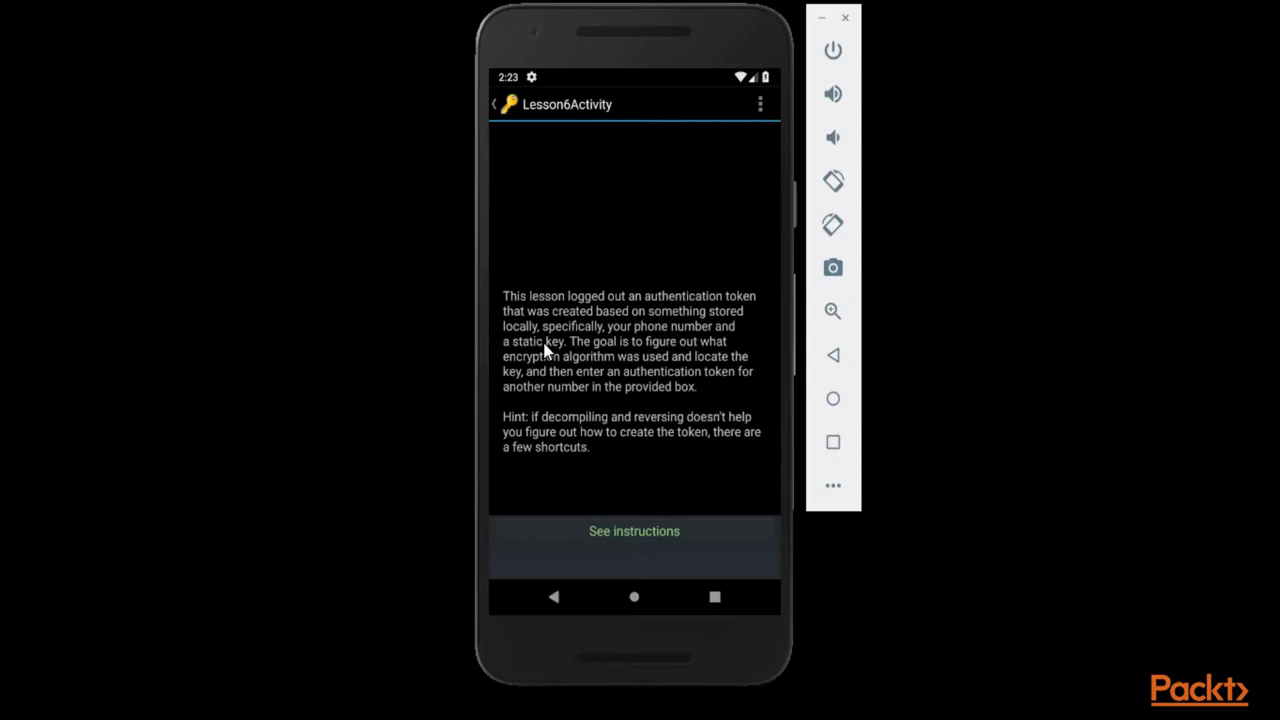
pyautogui.moveTo(690, 358)
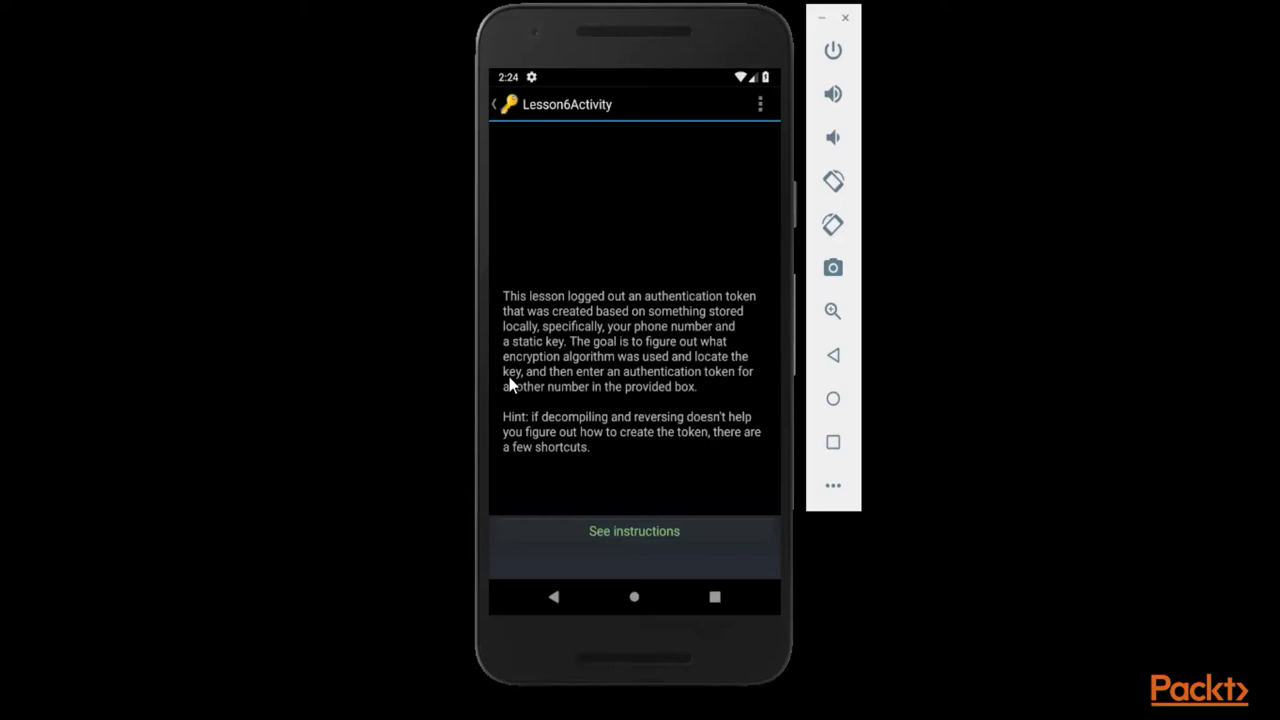
pyautogui.moveTo(690, 388)
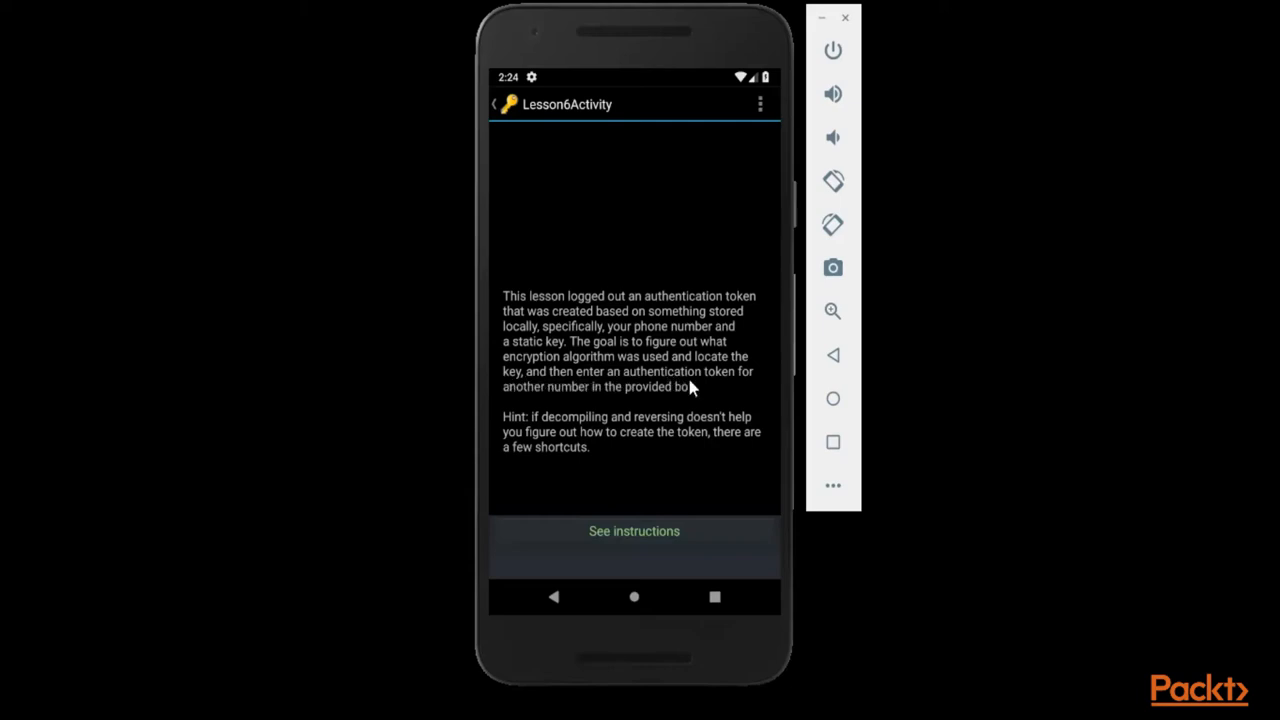
pyautogui.moveTo(603, 406)
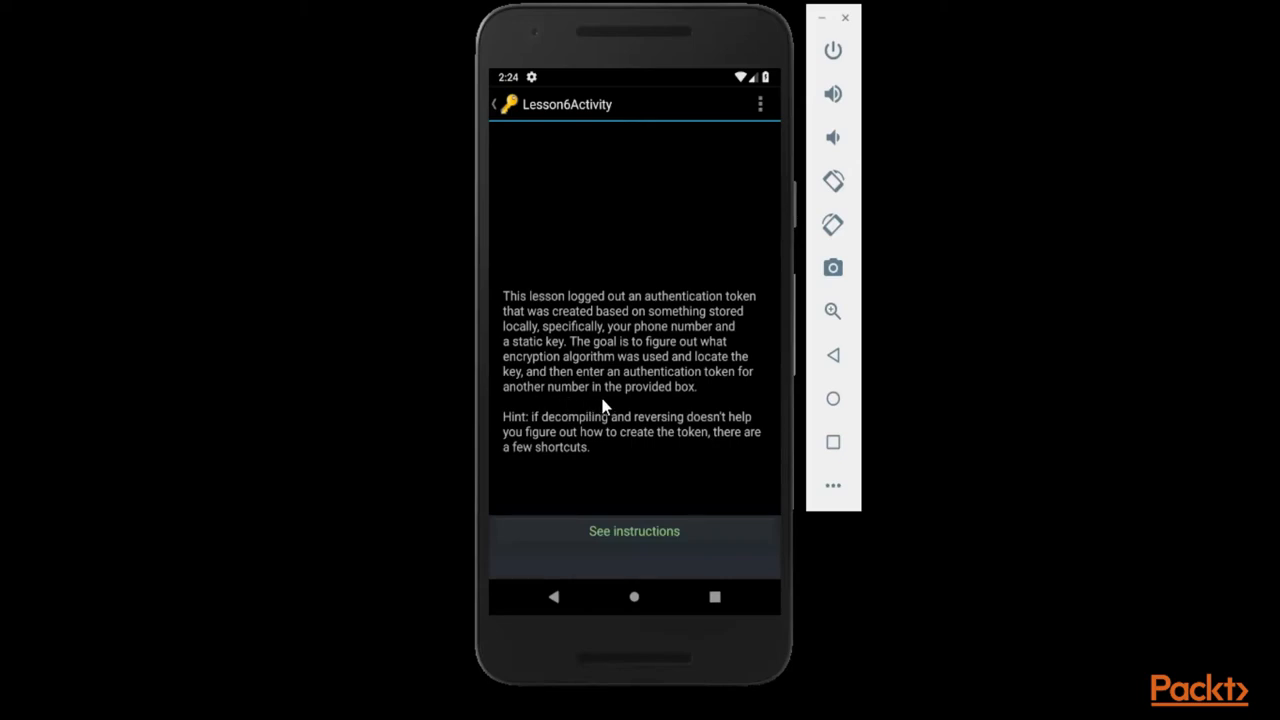
pyautogui.moveTo(626, 556)
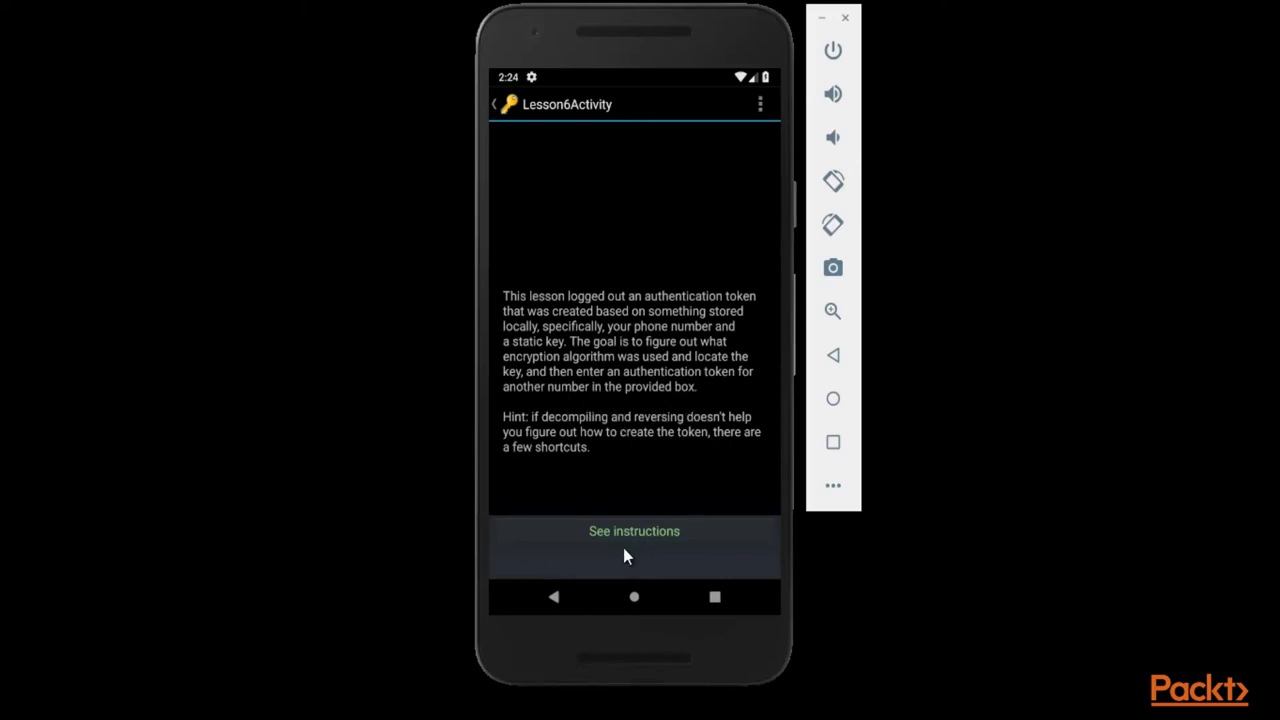
pyautogui.moveTo(530, 434)
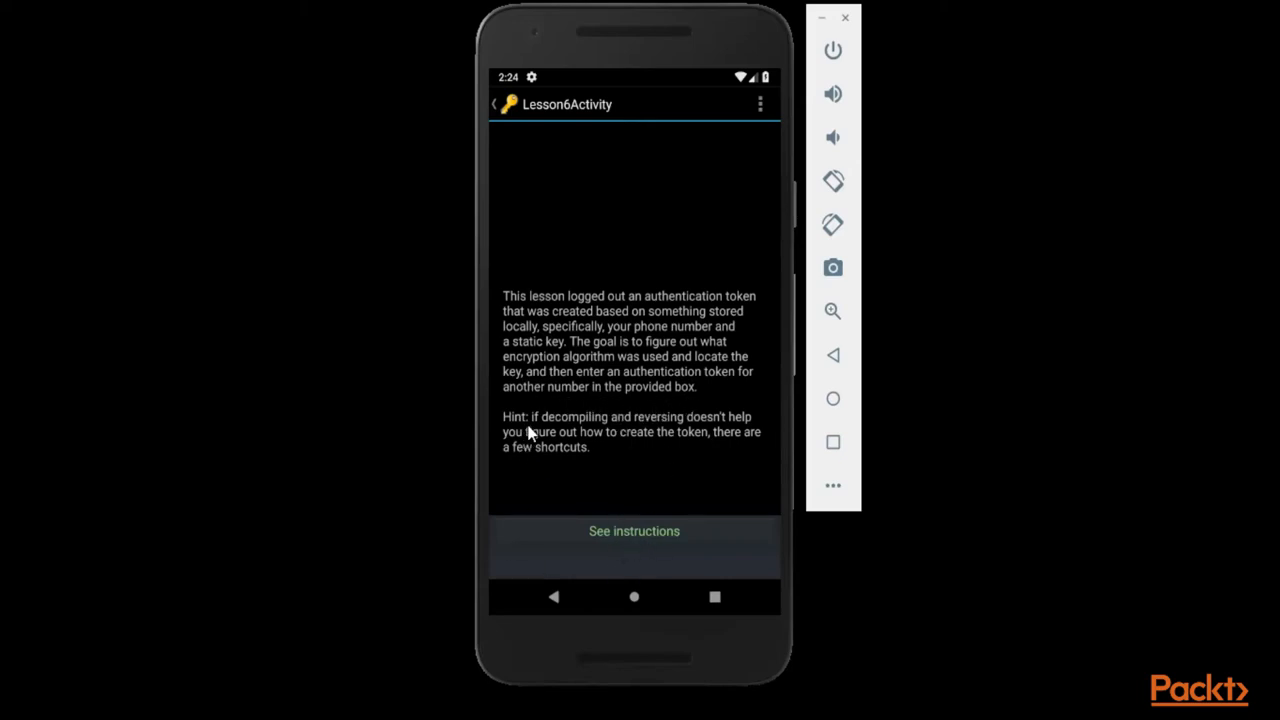
pyautogui.moveTo(742, 432)
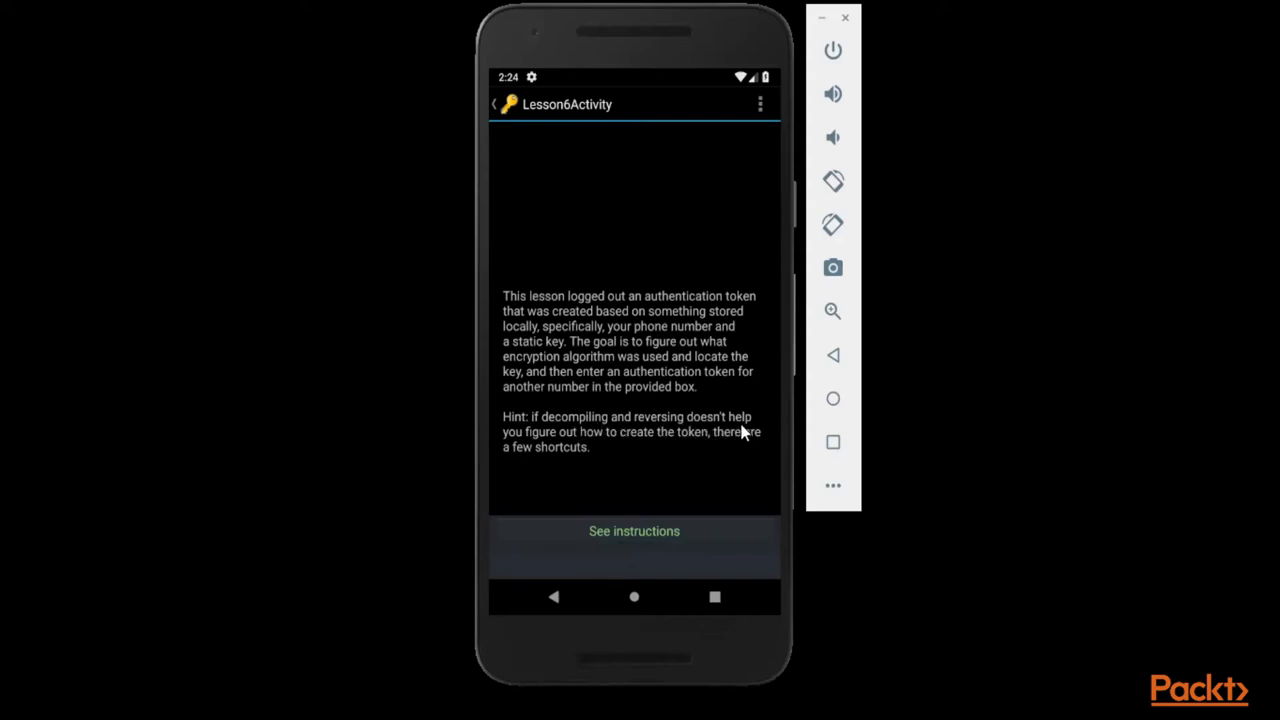
pyautogui.moveTo(688, 448)
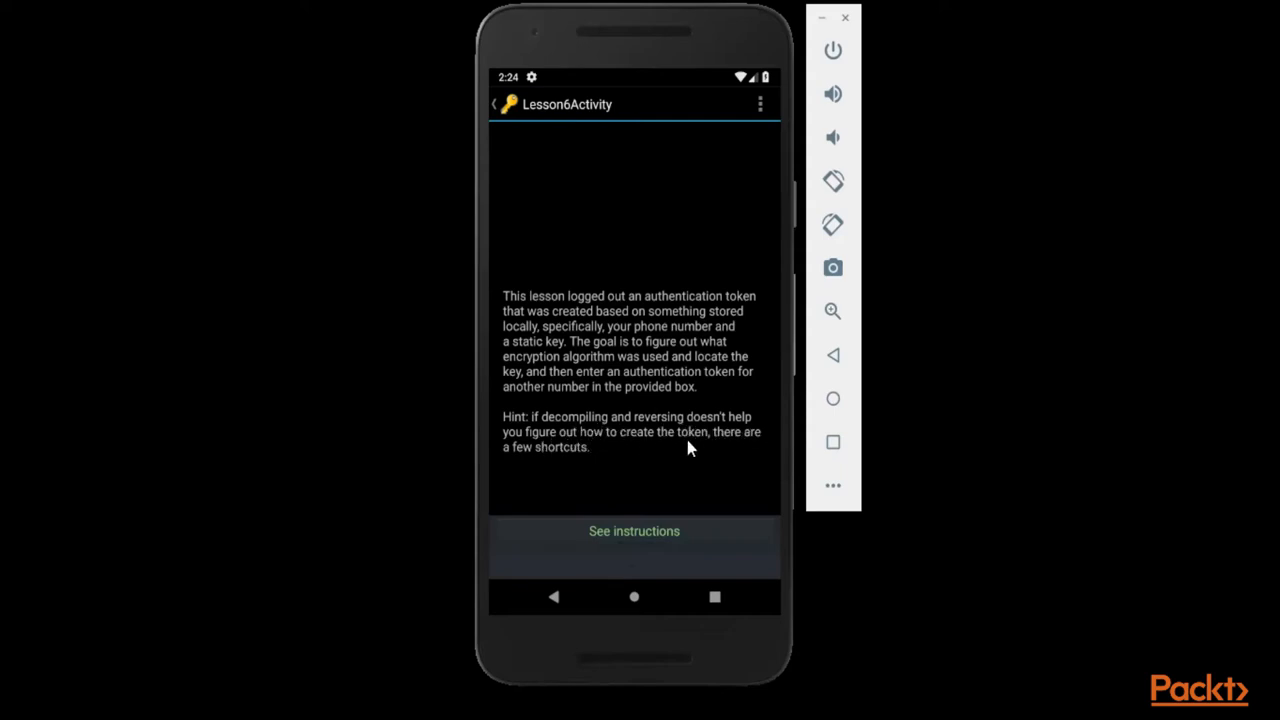
pyautogui.moveTo(583, 458)
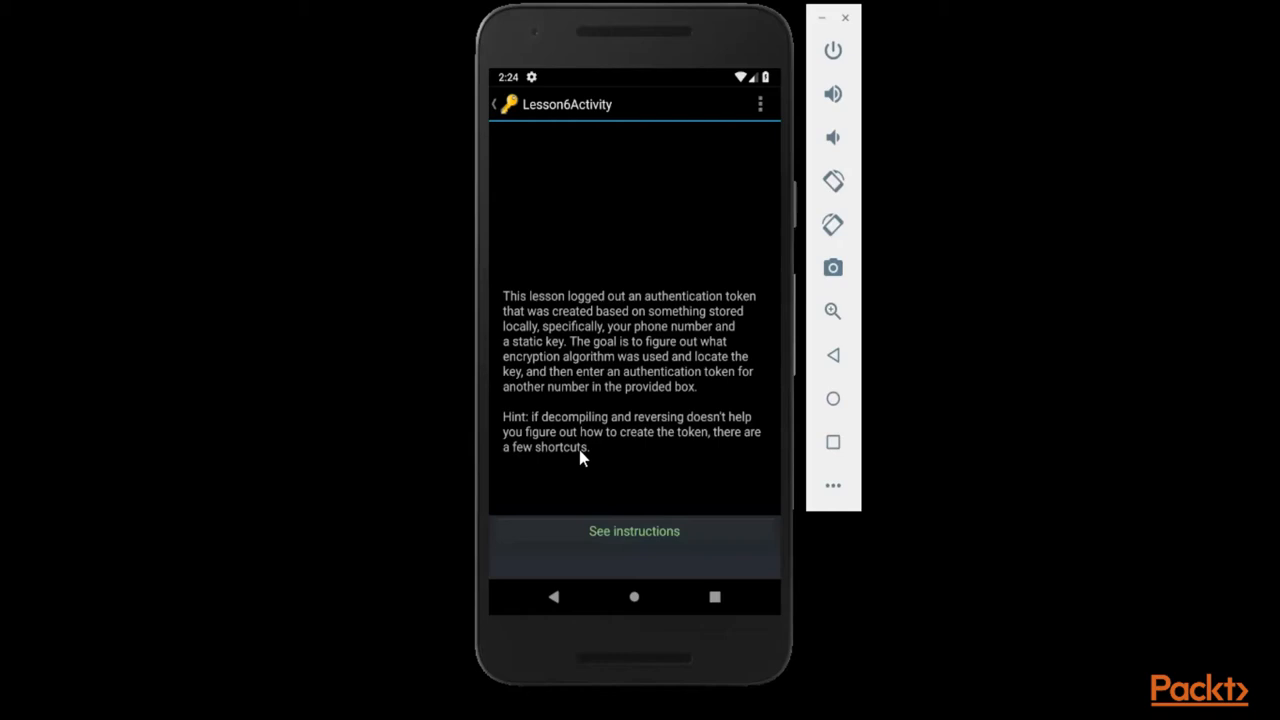
pyautogui.moveTo(665, 375)
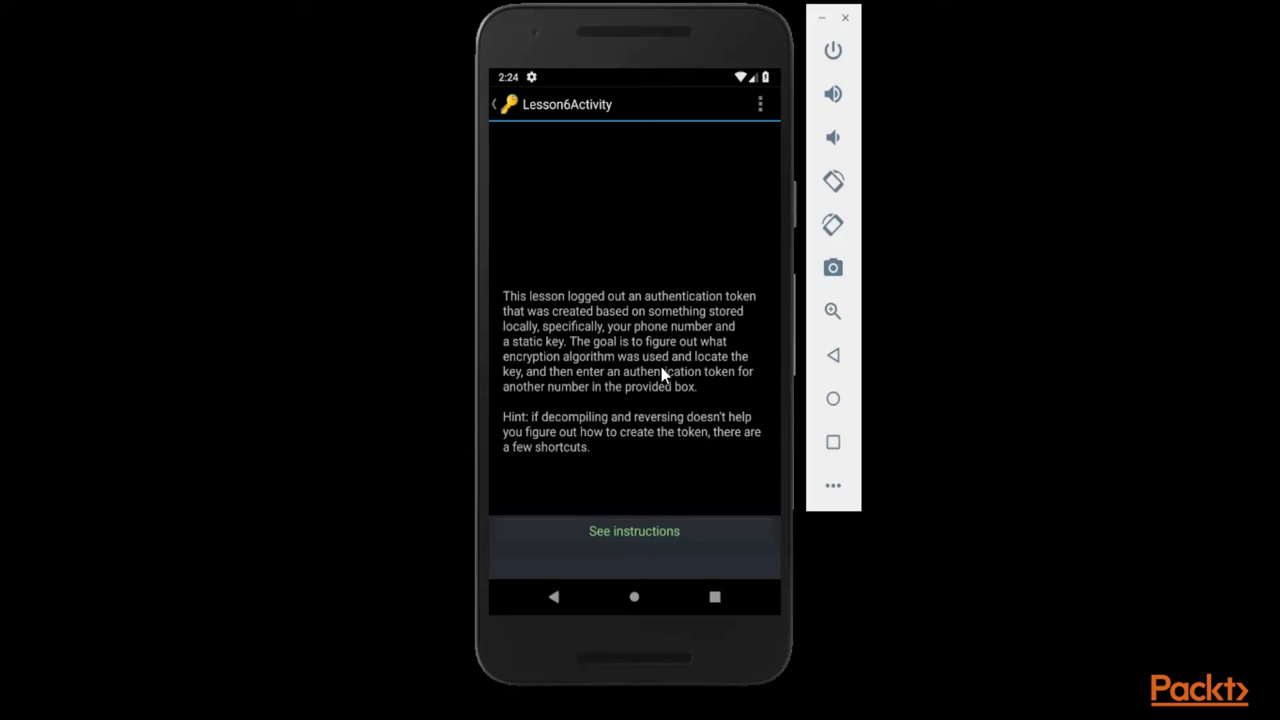
pyautogui.moveTo(740, 388)
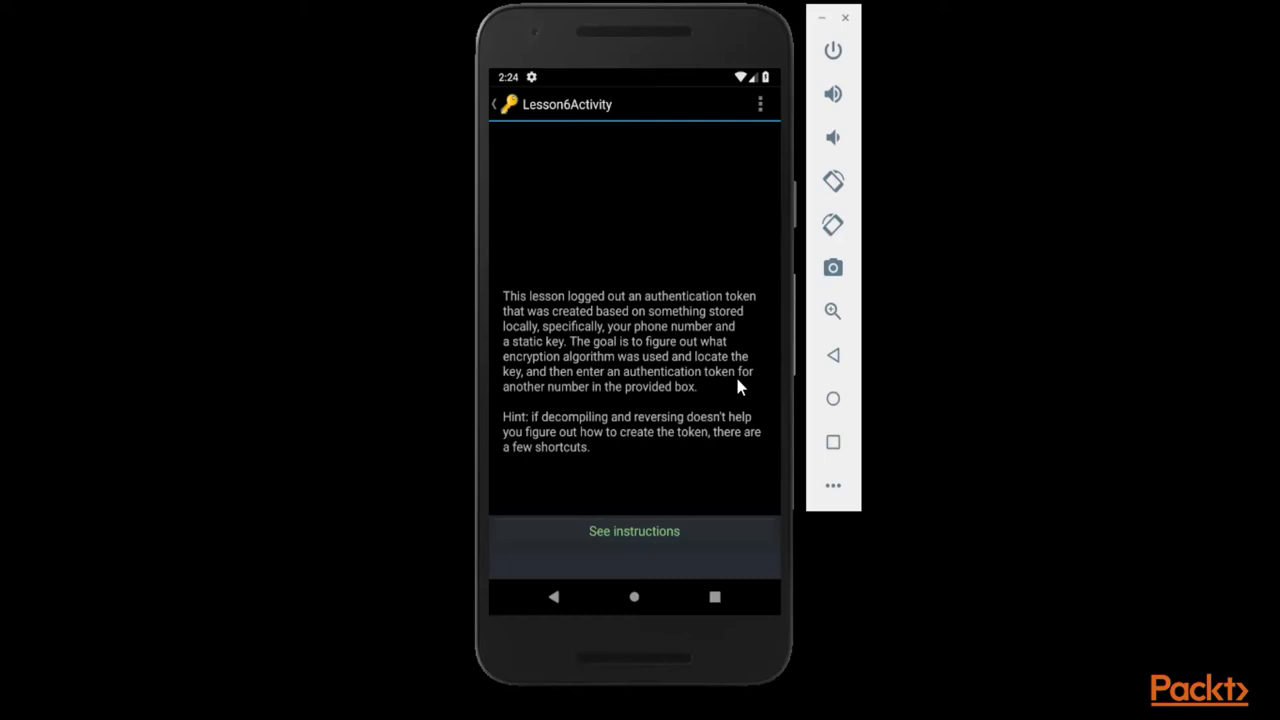
pyautogui.moveTo(697, 417)
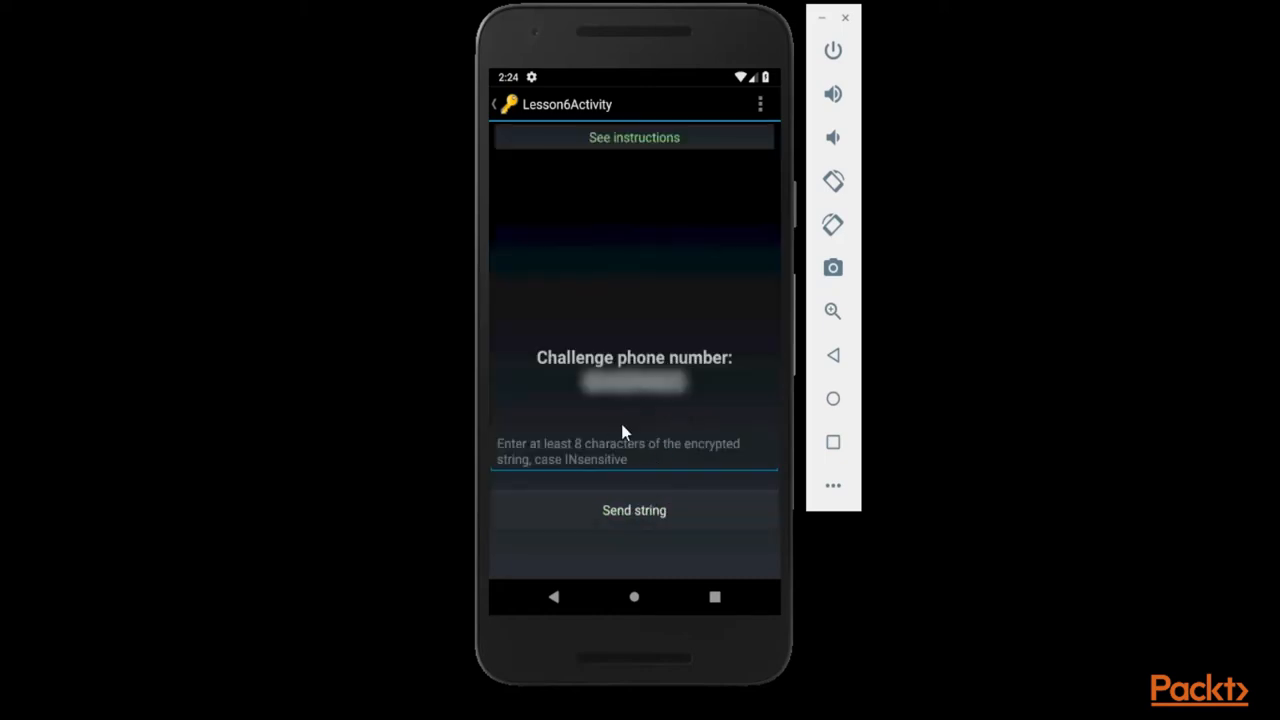
pyautogui.click(634, 452)
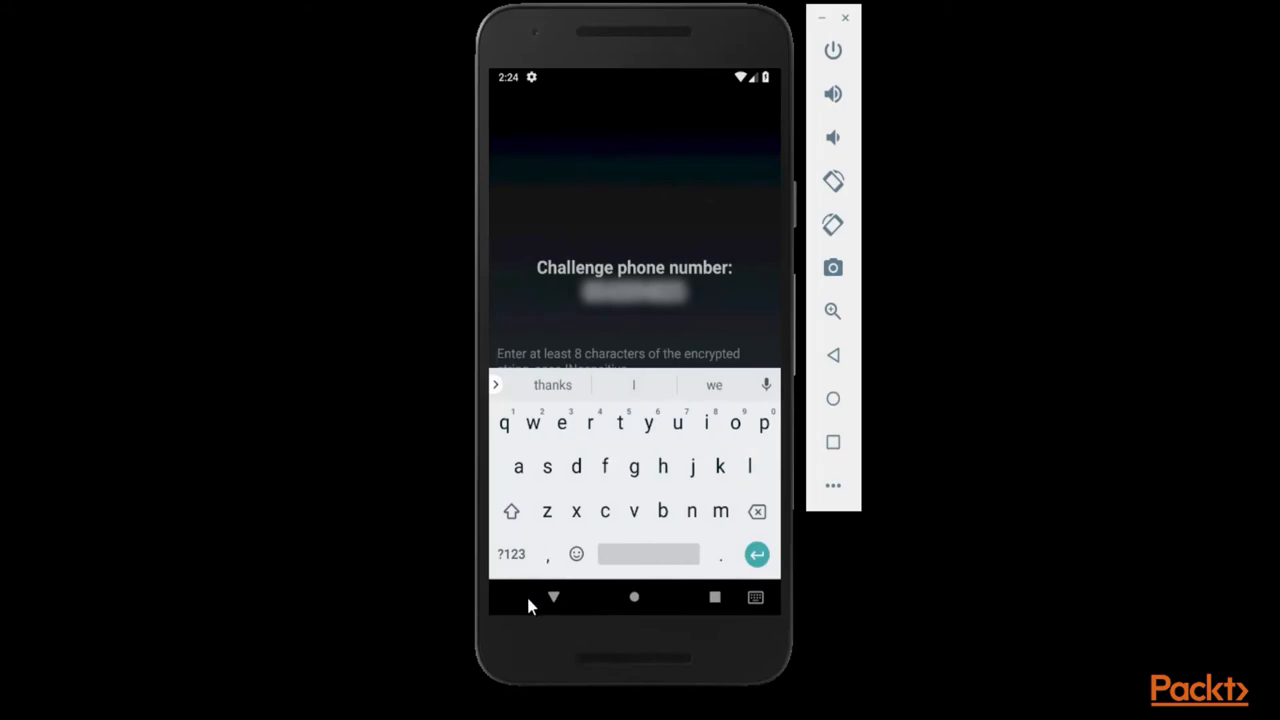
pyautogui.click(554, 597)
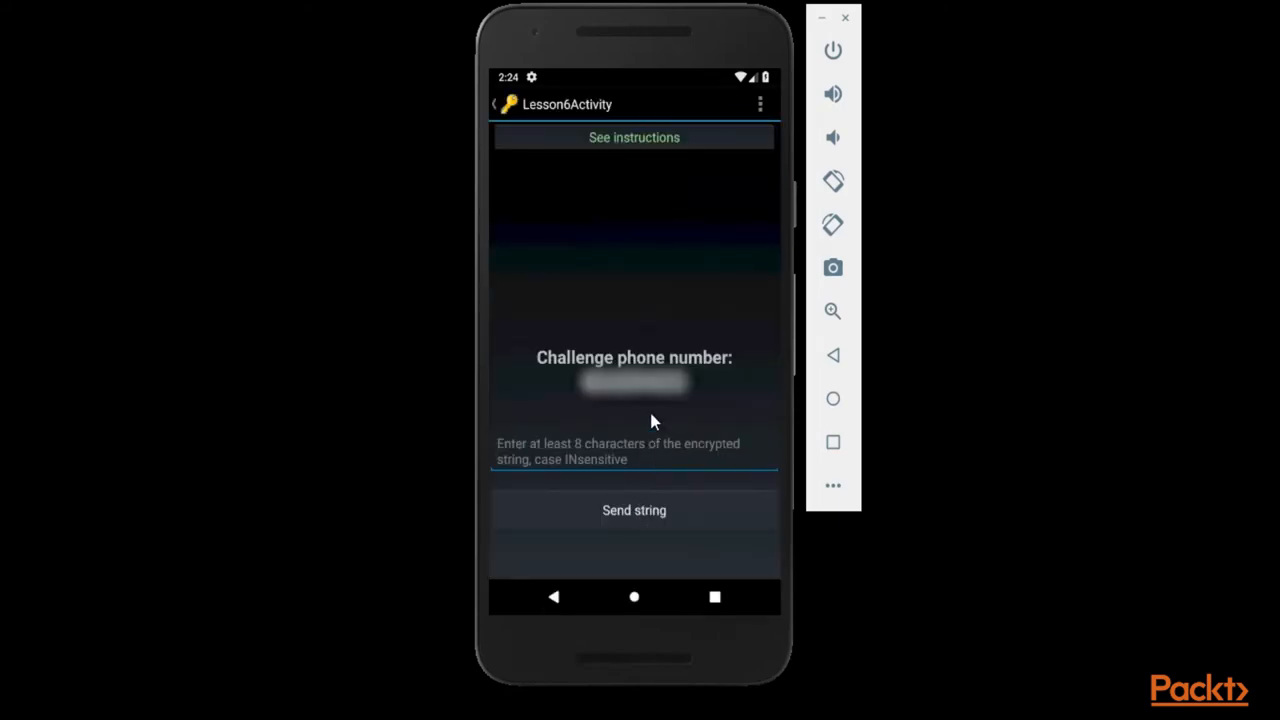
pyautogui.moveTo(690, 245)
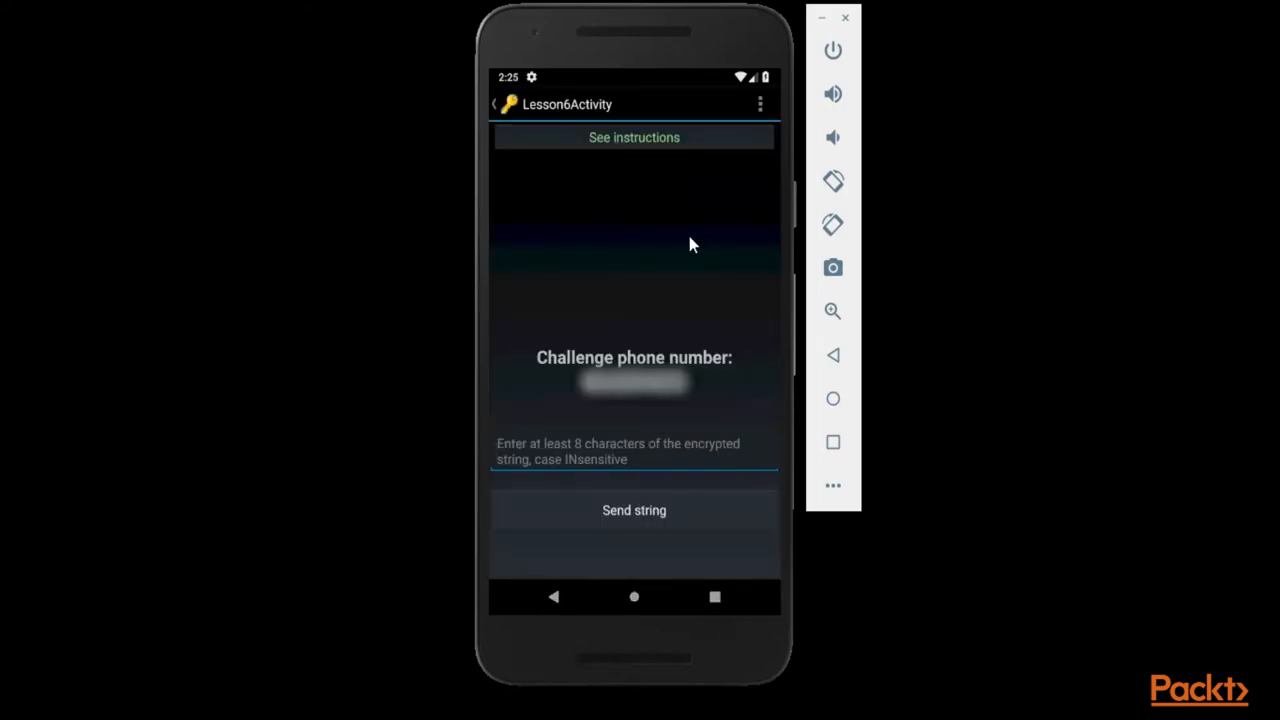